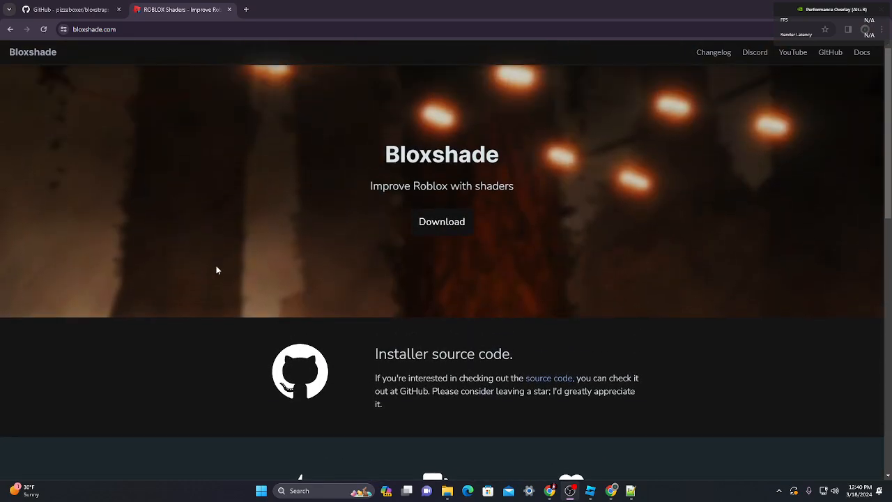
mouse_move(169, 244)
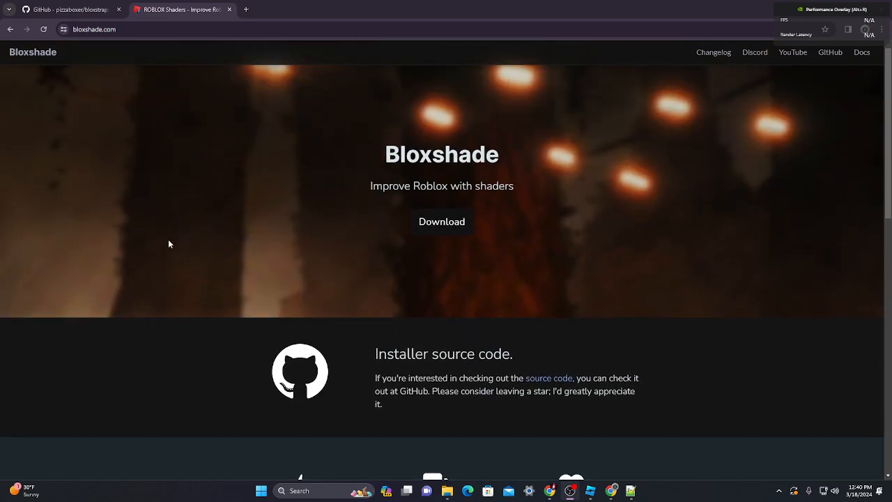
Open the Bloxstrap v2.5.4 (Latest) release from the GitHub repository tab.
left_click(67, 9)
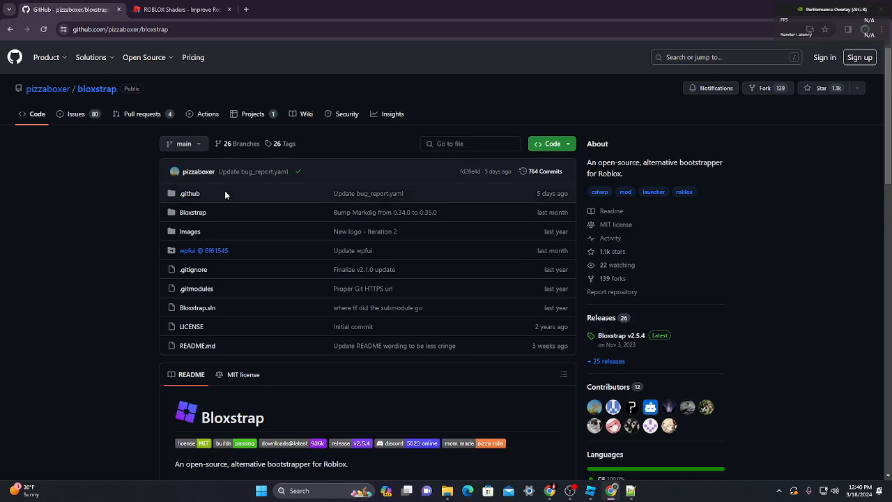
mouse_move(659, 363)
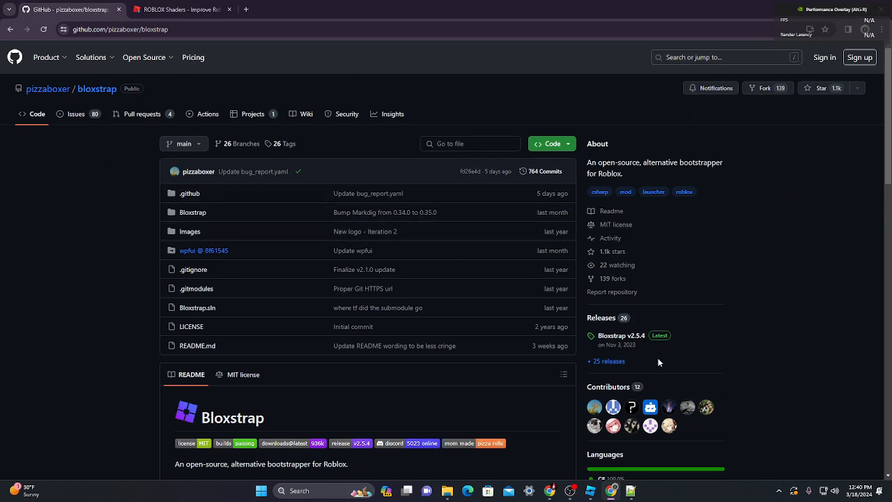
left_click(621, 335)
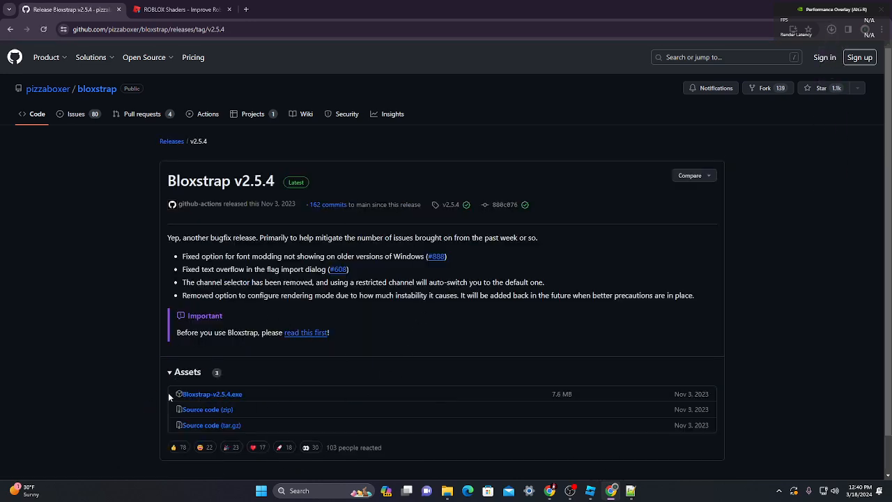
Download the Bloxstrap-v2.5.4.exe installer from the release assets.
left_click(214, 393)
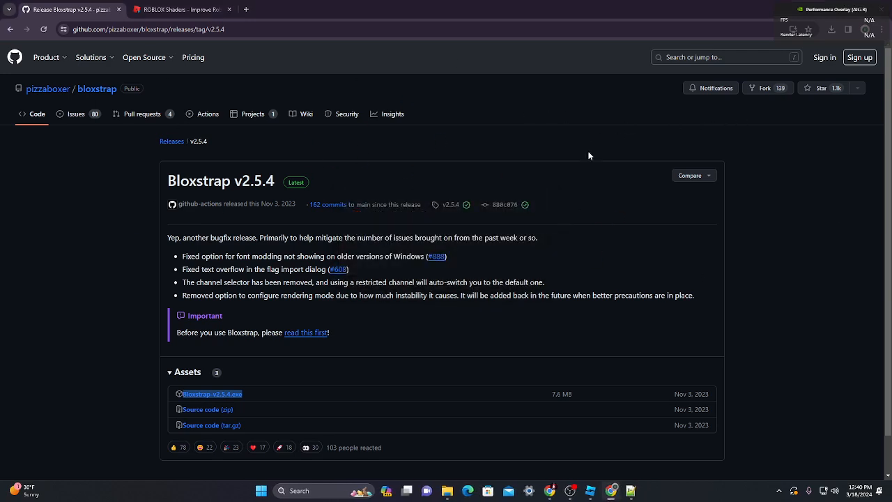
mouse_move(630, 490)
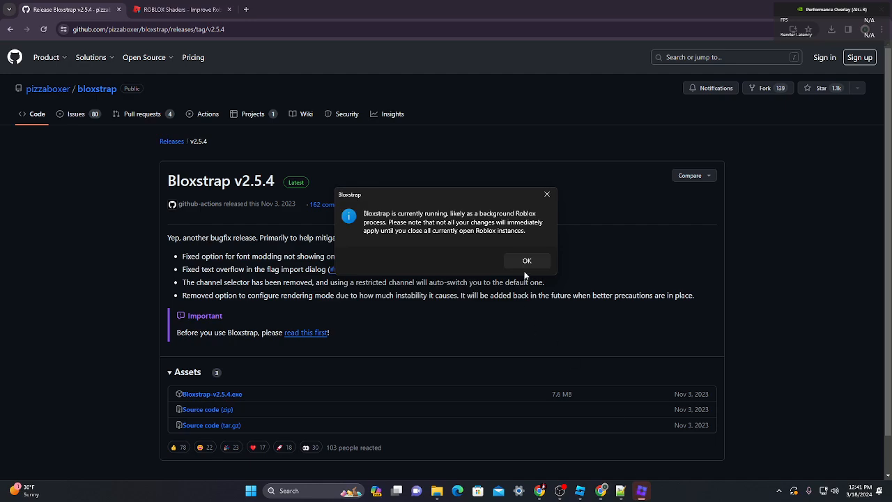
Dismiss the already-running notice, view the Behaviour settings, and close Bloxstrap's menu.
left_click(527, 260)
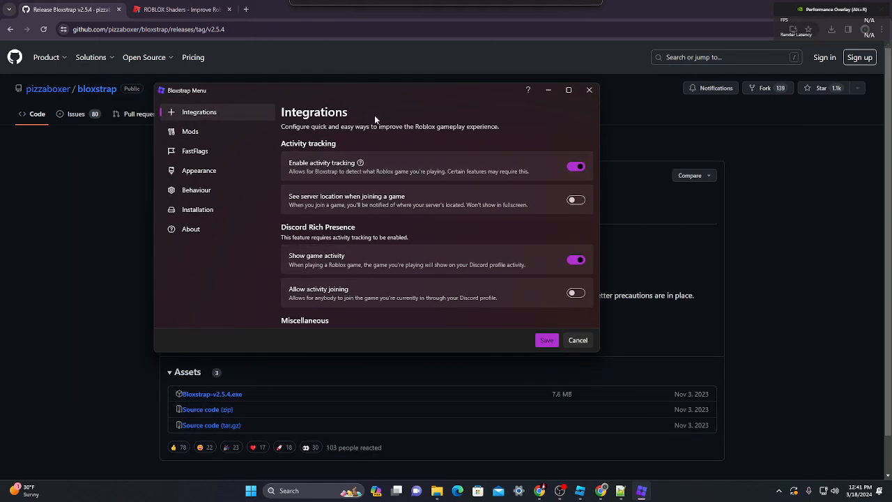
left_click(197, 189)
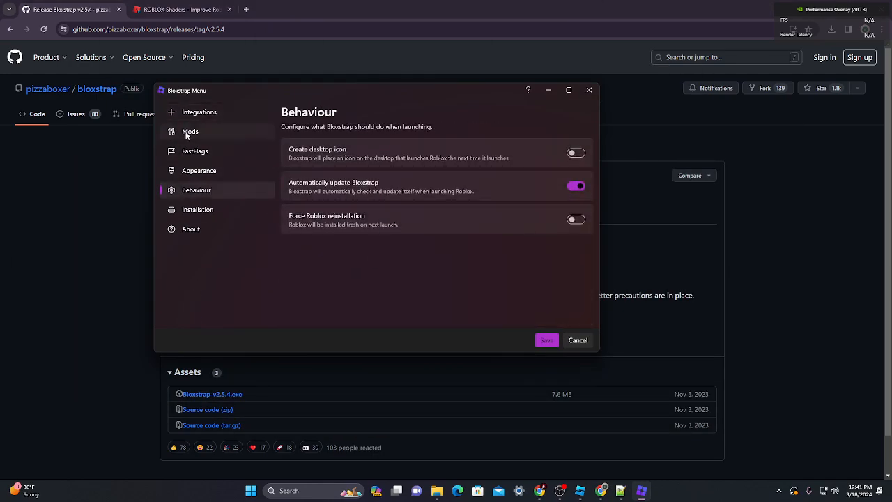
left_click(195, 151)
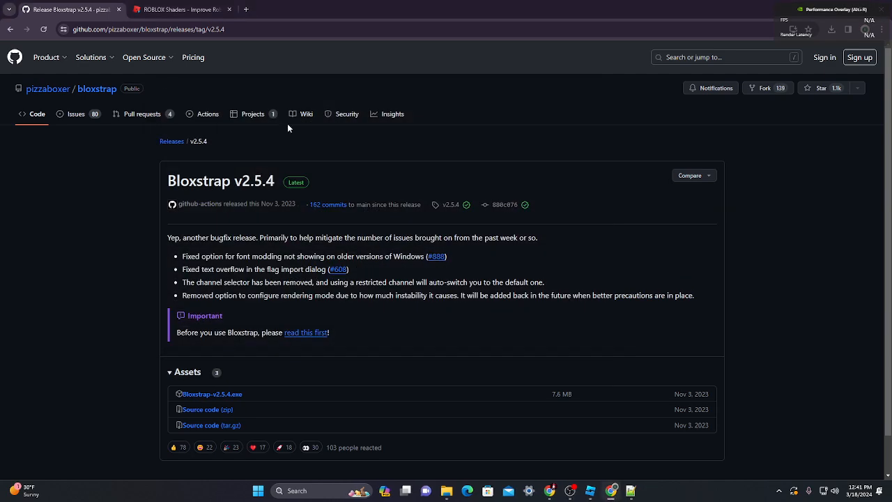
Download the Bloxshade setup installer from bloxshade.com.
left_click(177, 9)
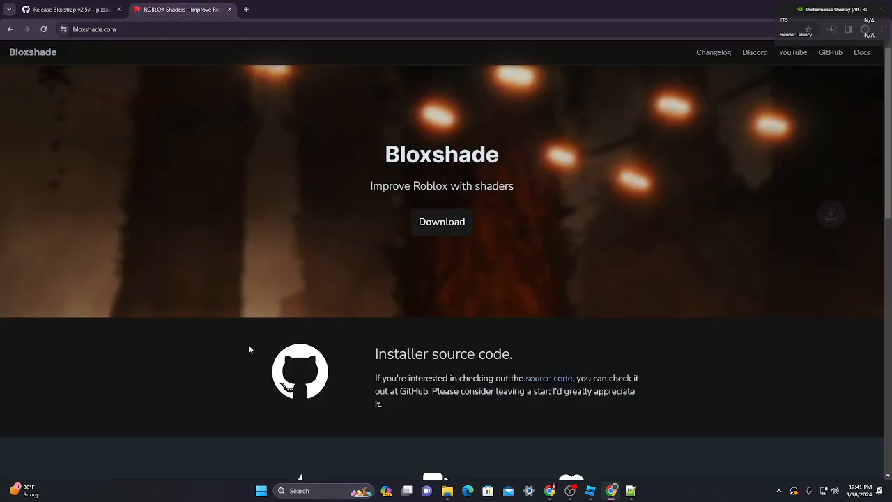
left_click(831, 29)
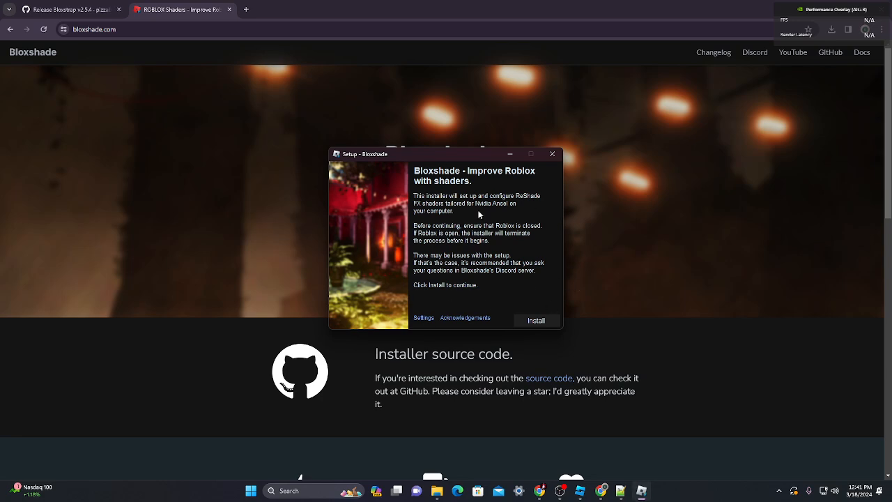
Run the Bloxshade setup installation and finish the installer.
left_click_drag(446, 154, 425, 141)
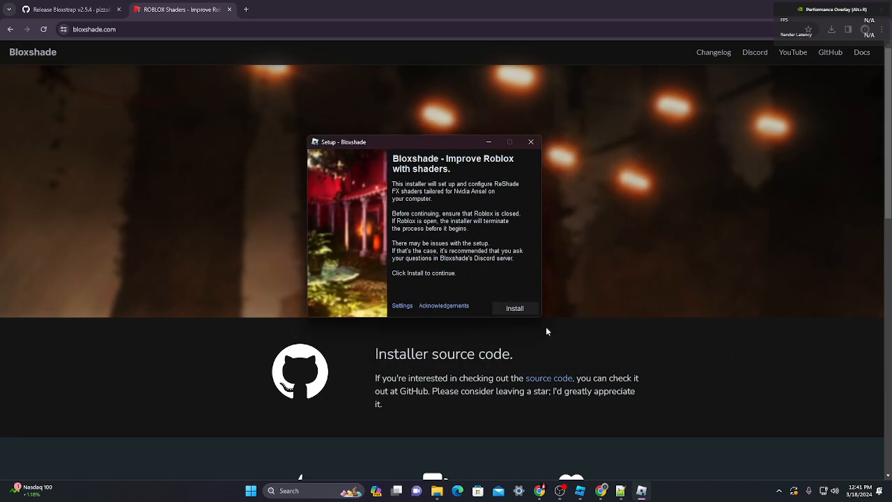
left_click(514, 309)
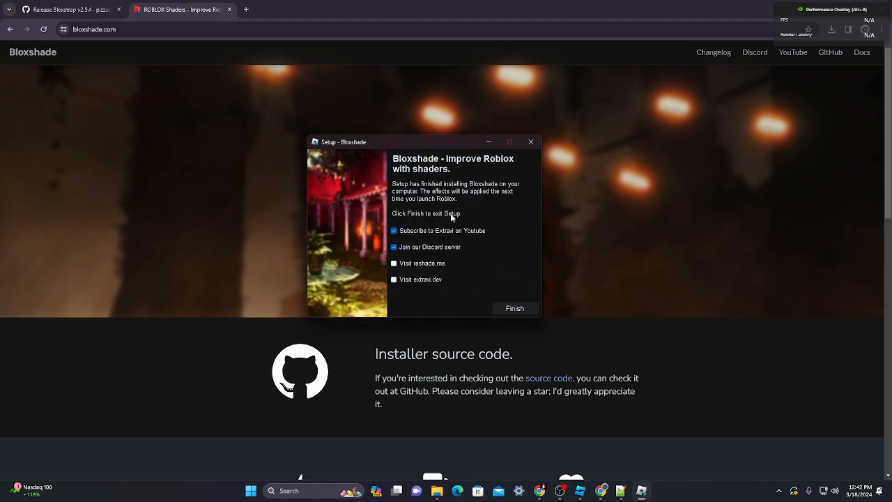
left_click(515, 309)
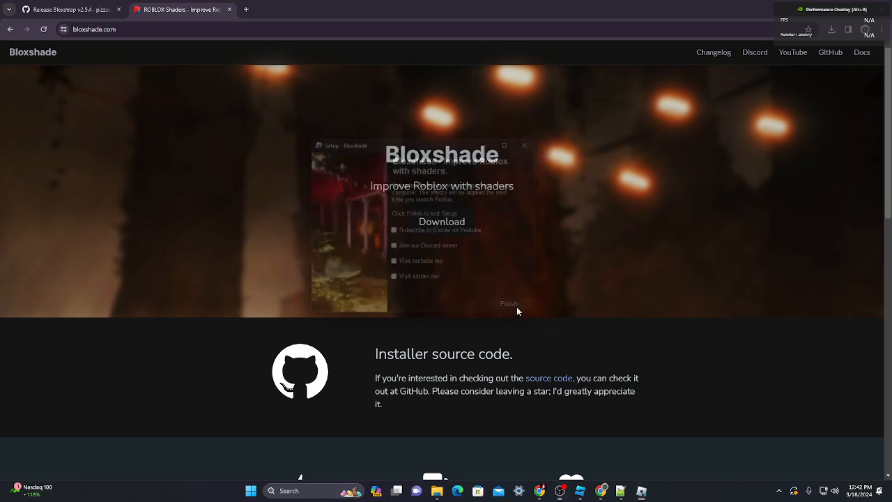
Open nico's nextbots from the nico's stu group's Experiences list.
left_click(352, 9)
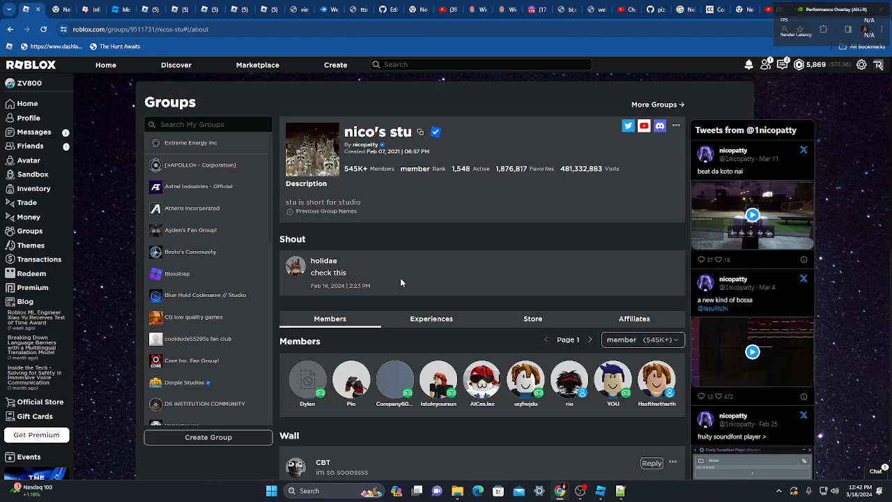
left_click(431, 318)
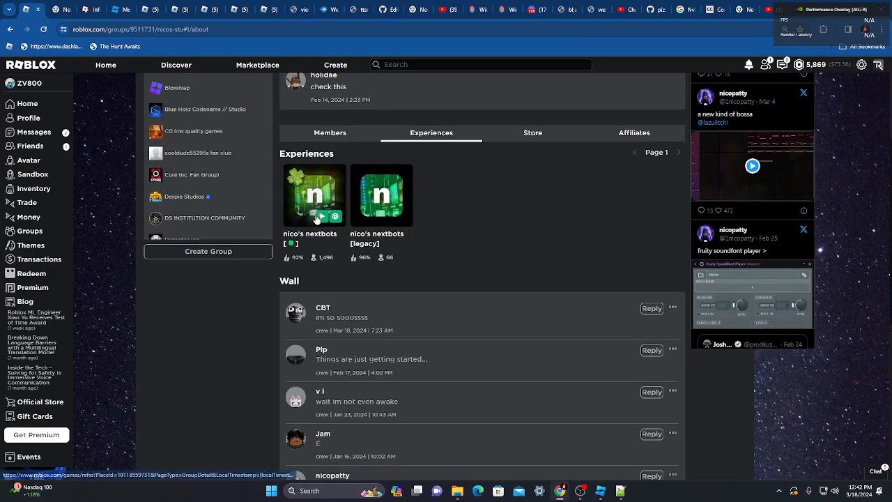
left_click(314, 194)
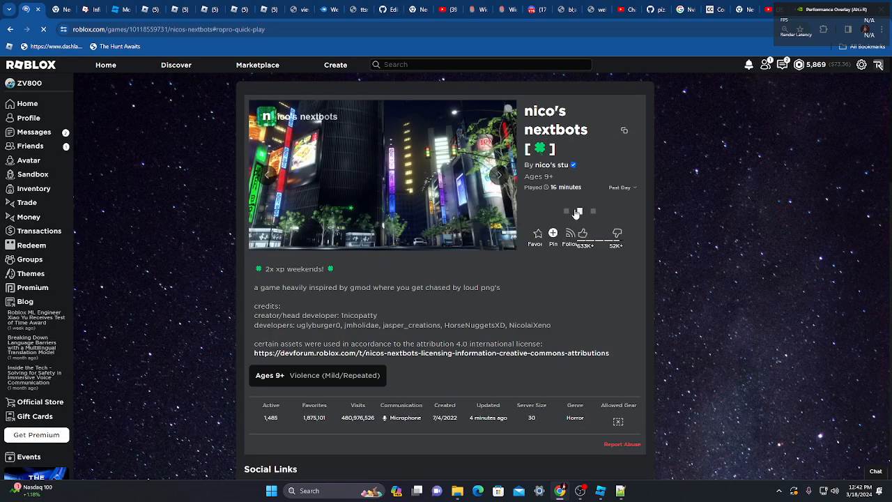
Play nico's nextbots, open it with Bloxstrap, and dismiss the download prompt.
left_click(565, 211)
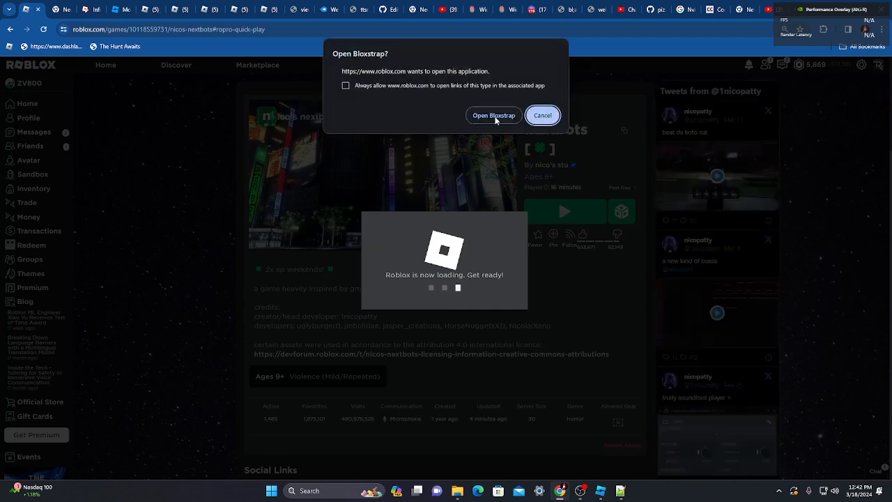
left_click(493, 115)
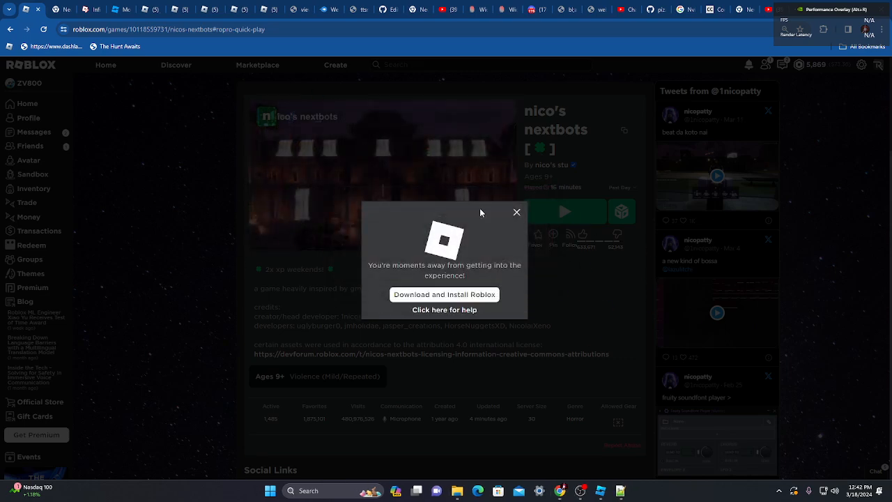
left_click(517, 212)
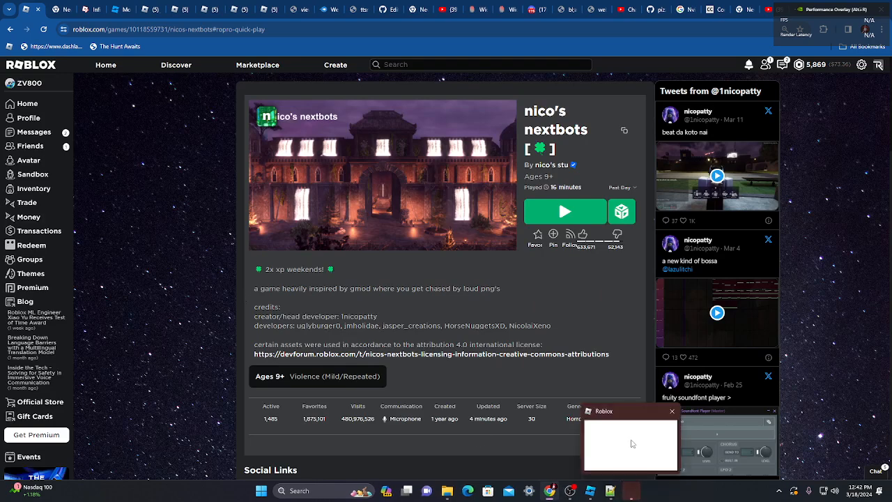
Bring up the Roblox game, search Start for GeForce Experience, and leave the game.
left_click(564, 211)
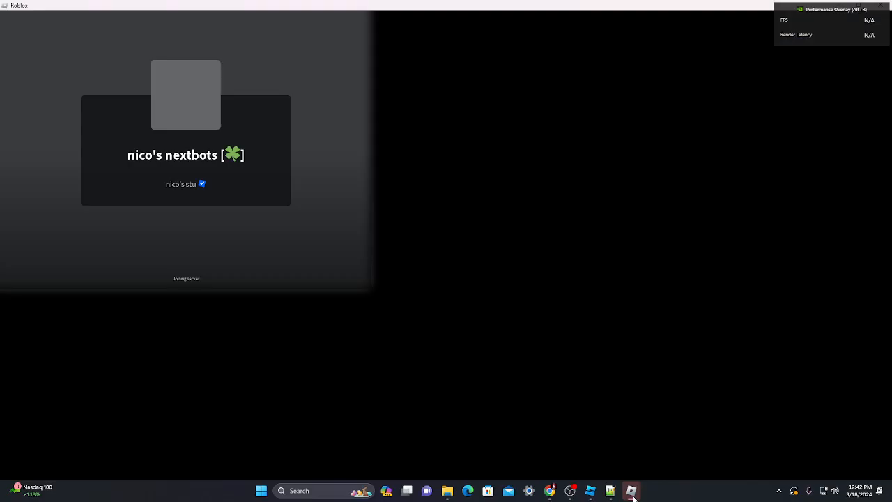
left_click(300, 491)
type("G")
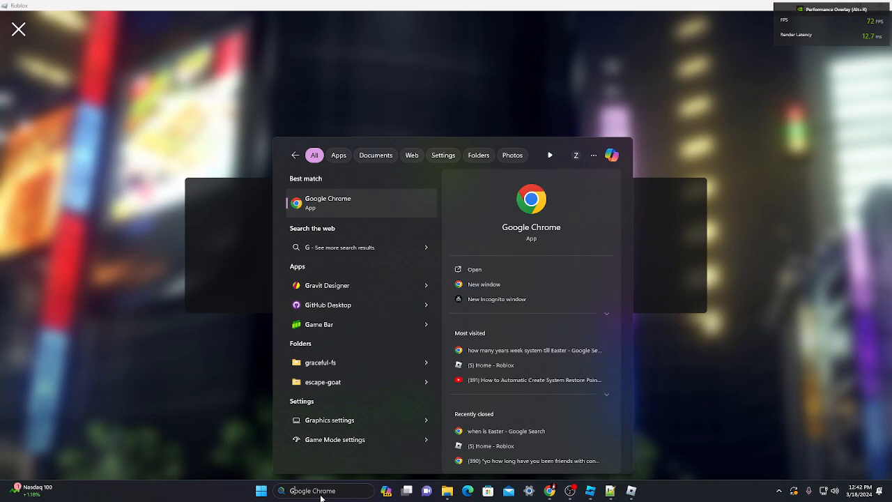
type("gefg")
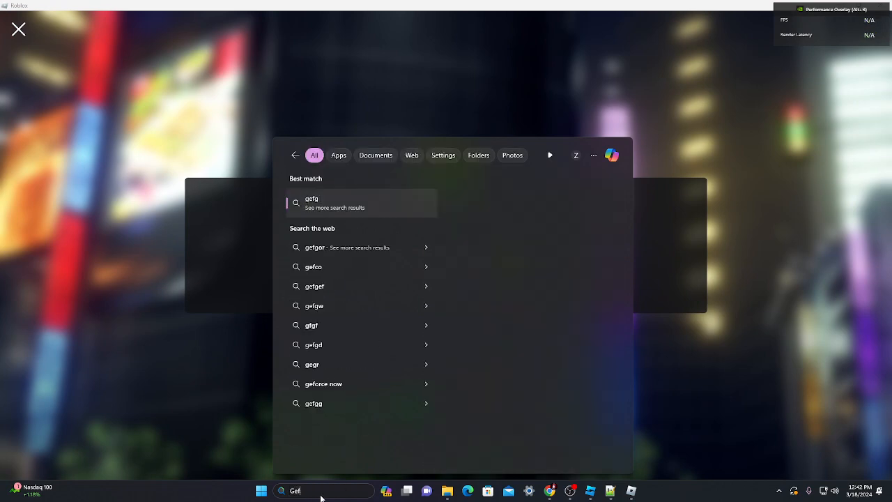
type("GeForce Experience")
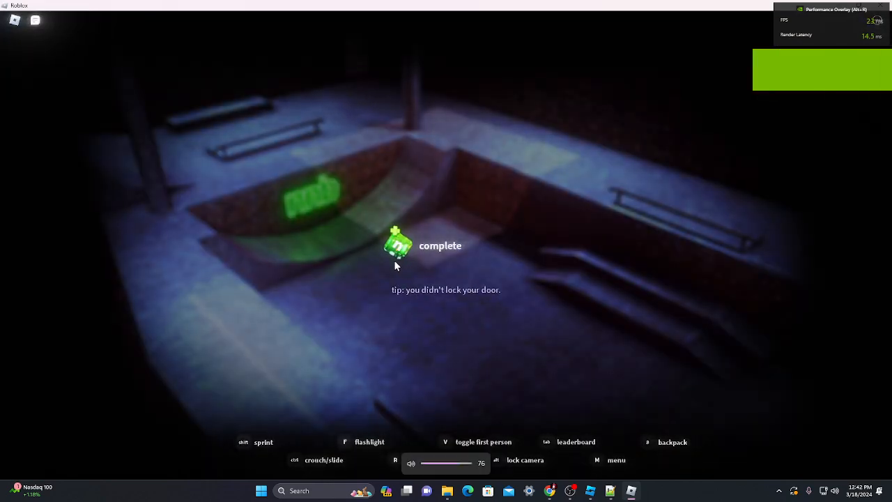
key("Escape")
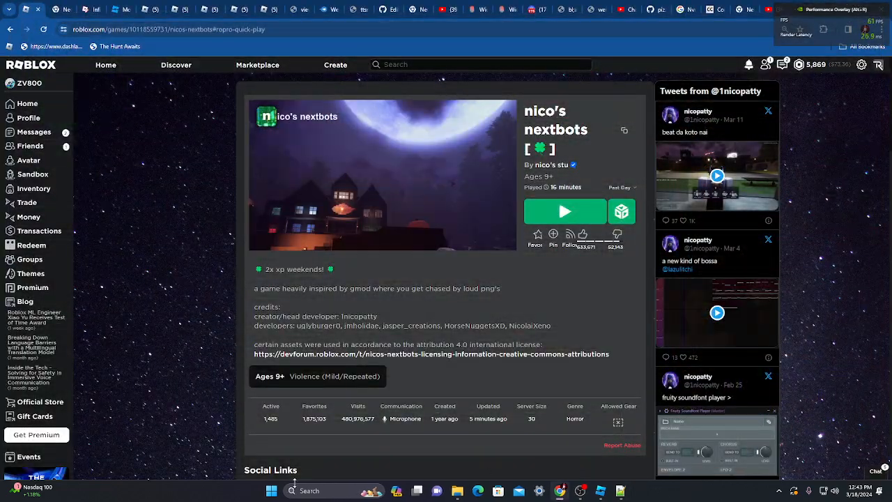
Launch the Play Roblox app from Windows Search.
left_click(307, 491)
type("pla")
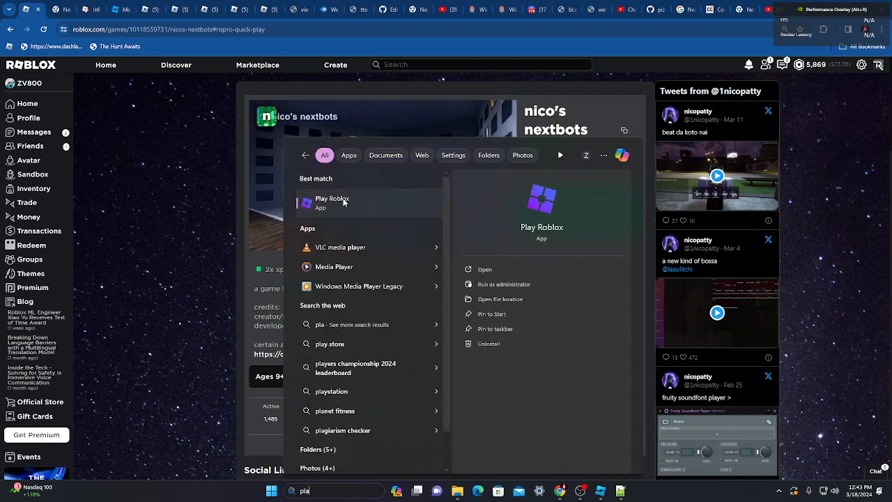
left_click(333, 202)
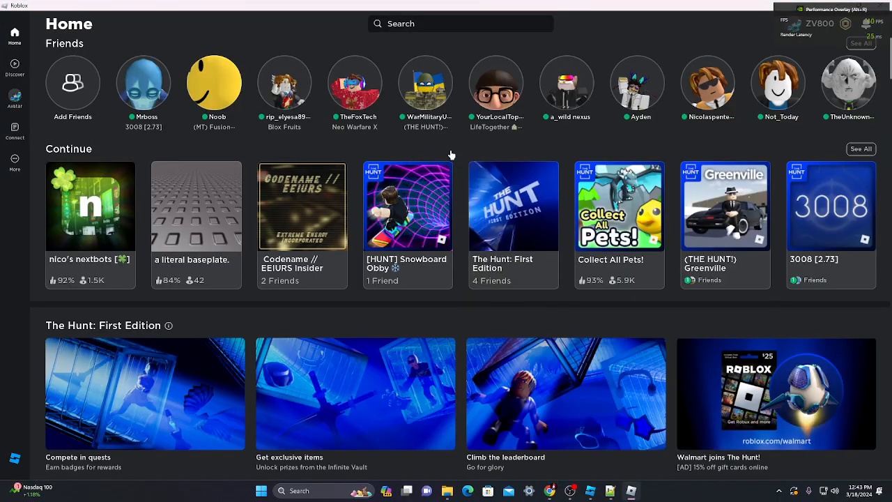
mouse_move(421, 180)
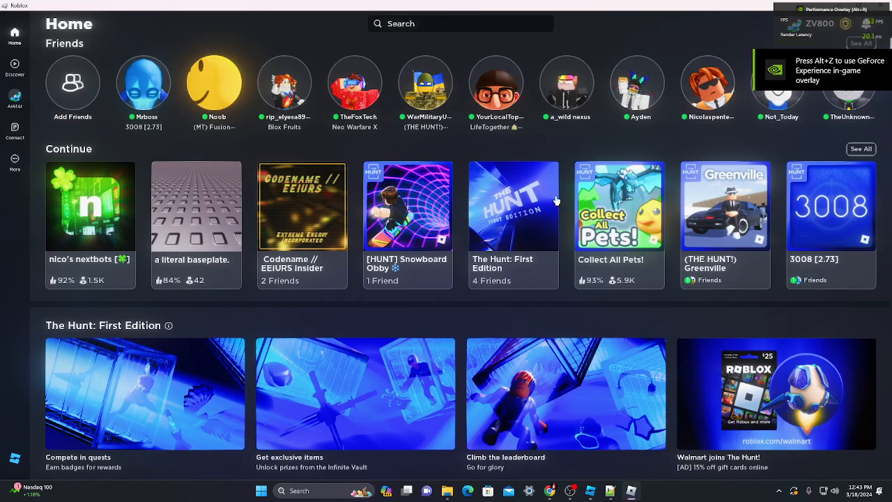
mouse_move(642, 53)
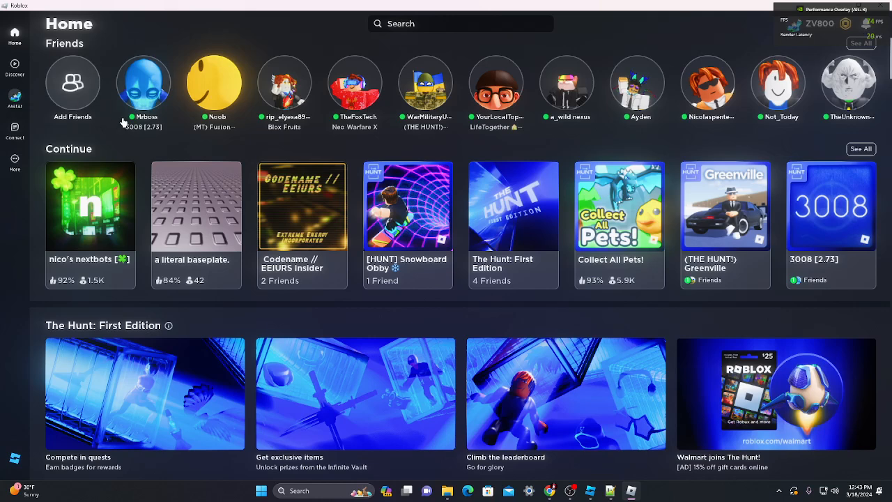
mouse_move(578, 50)
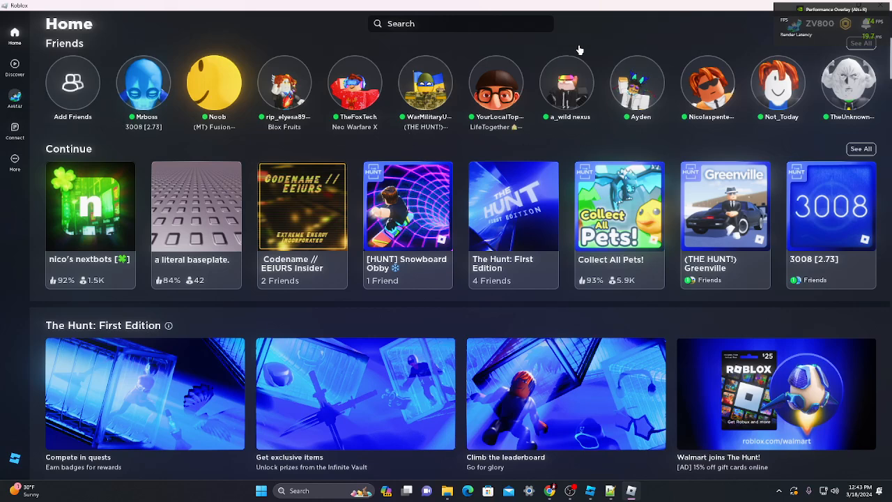